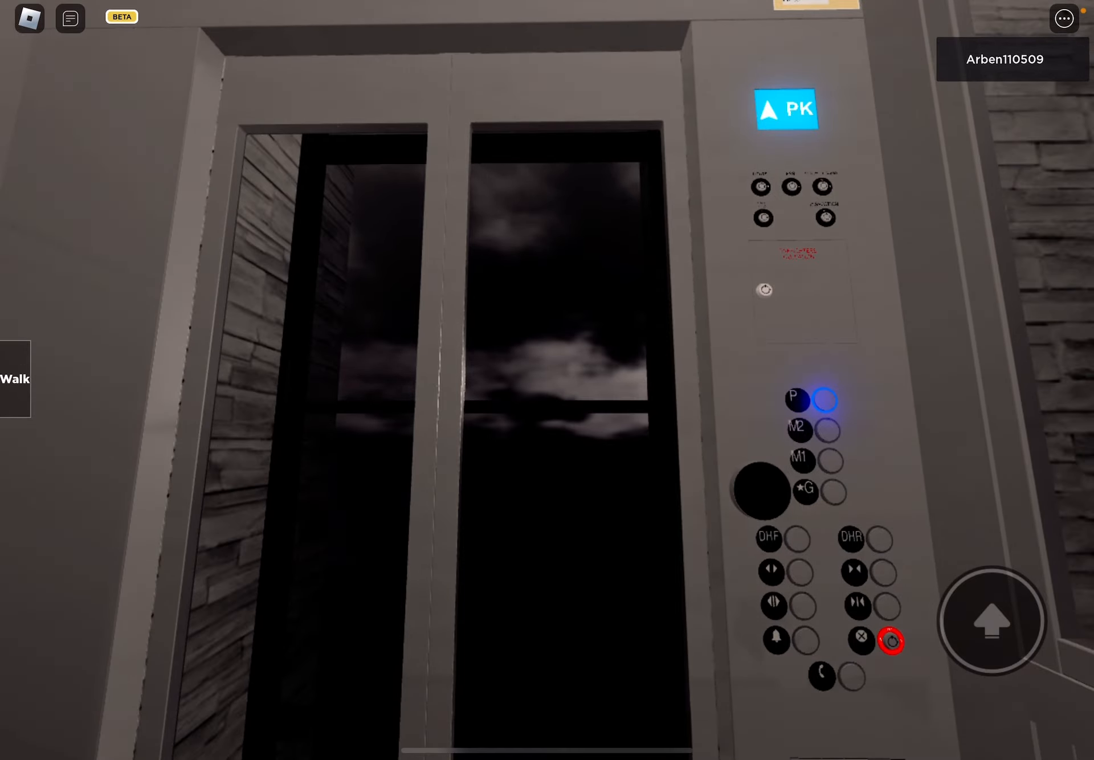
- Turn the camera toward the elevator's glass wall to view the cloudy sky at penthouse level
left_click(830, 400)
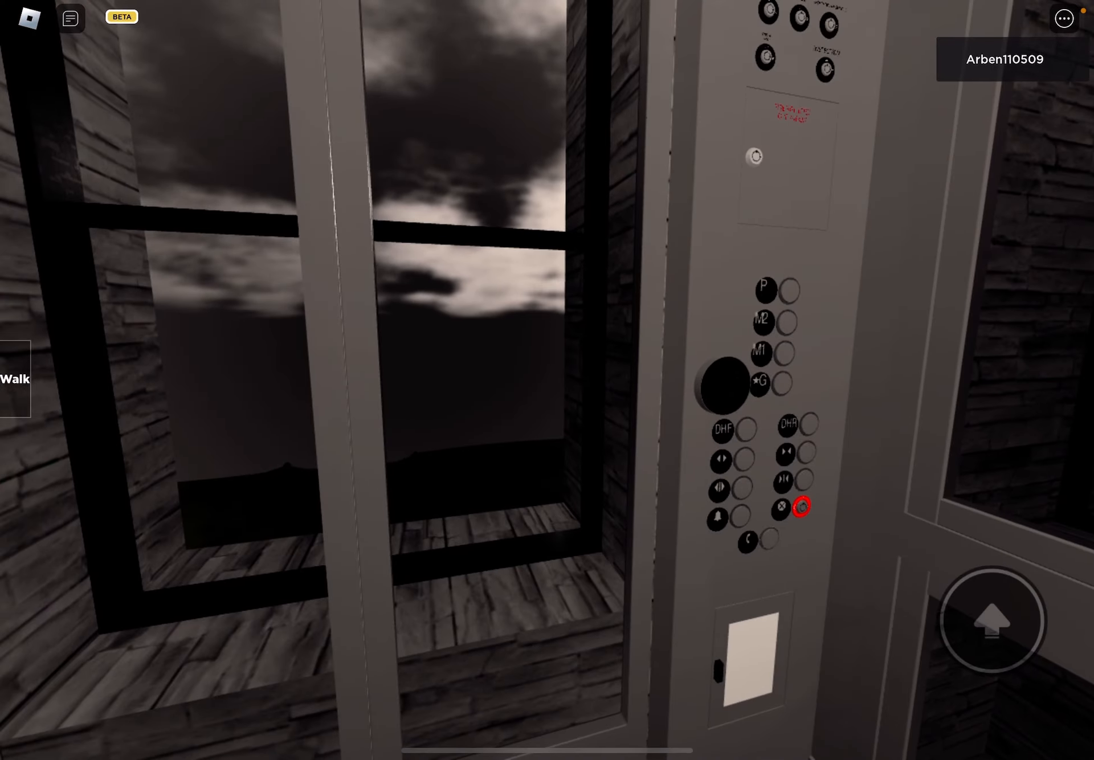
- Ride the car down to G, then press P to send it back up
left_click(789, 382)
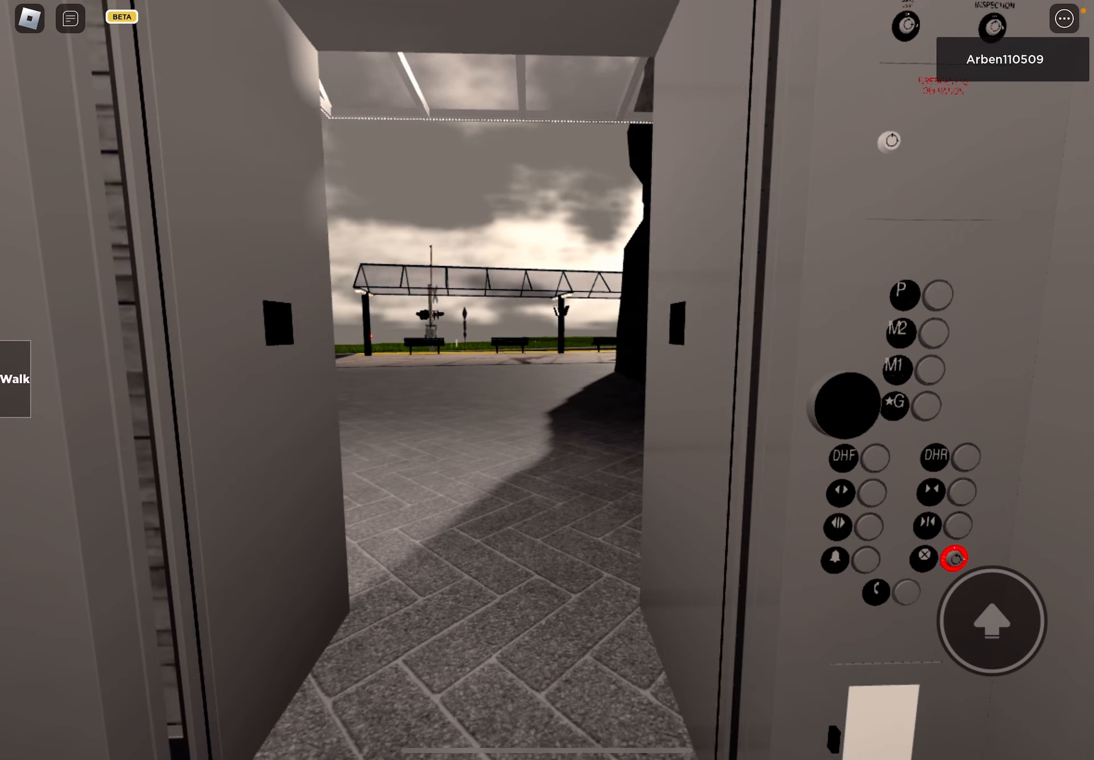
left_click(940, 295)
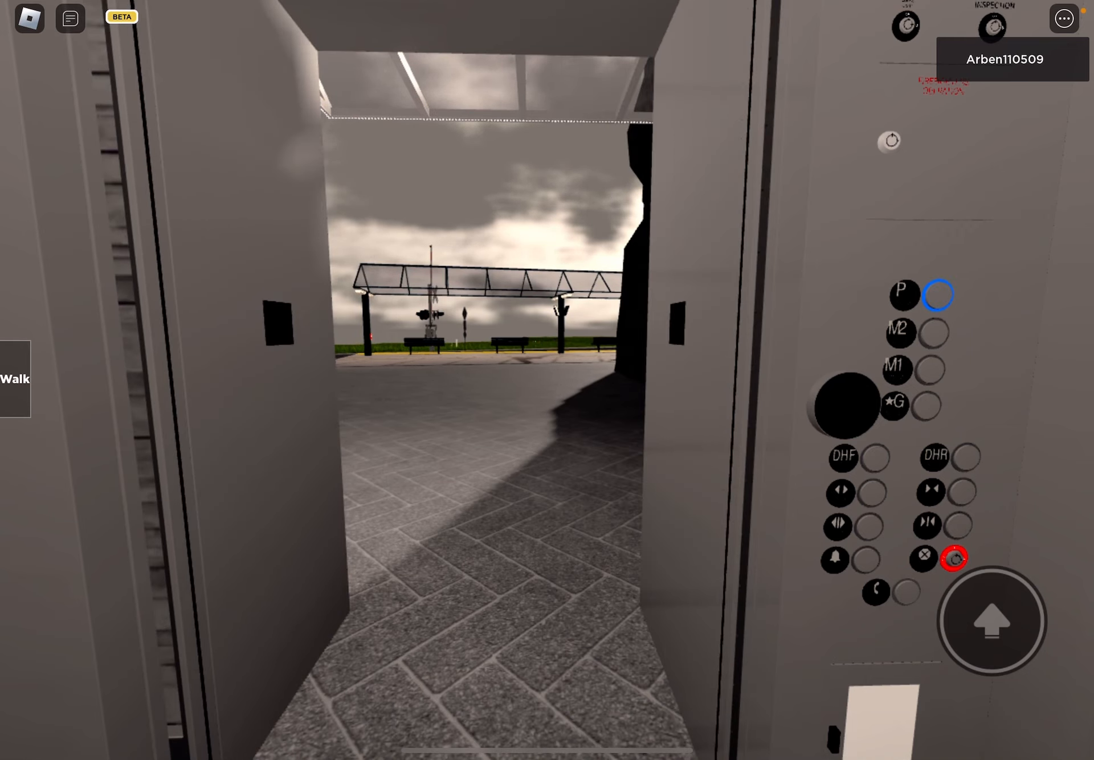